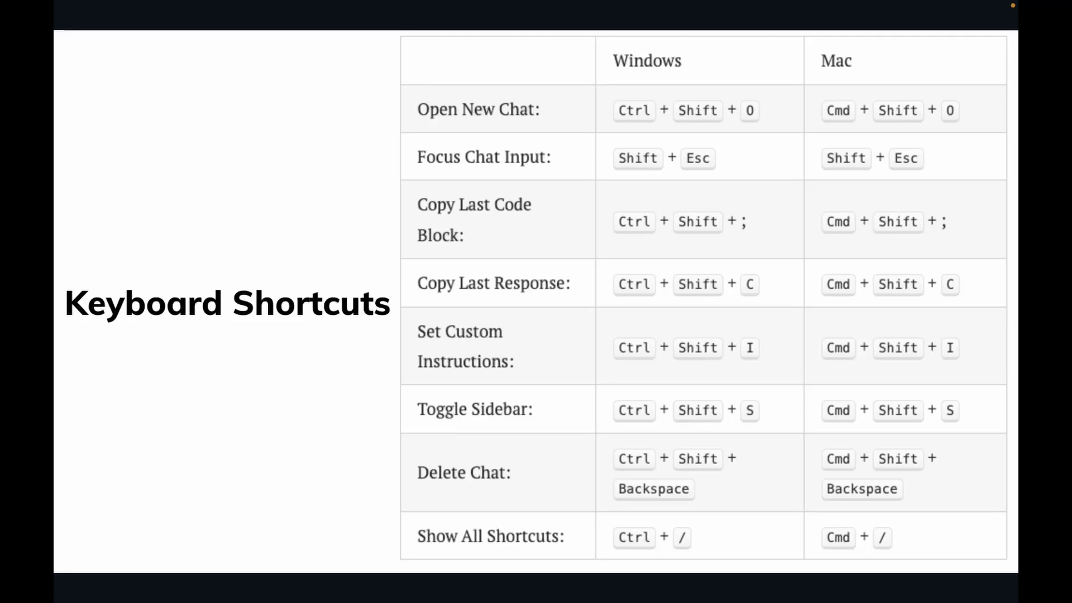
mouse_move(552, 236)
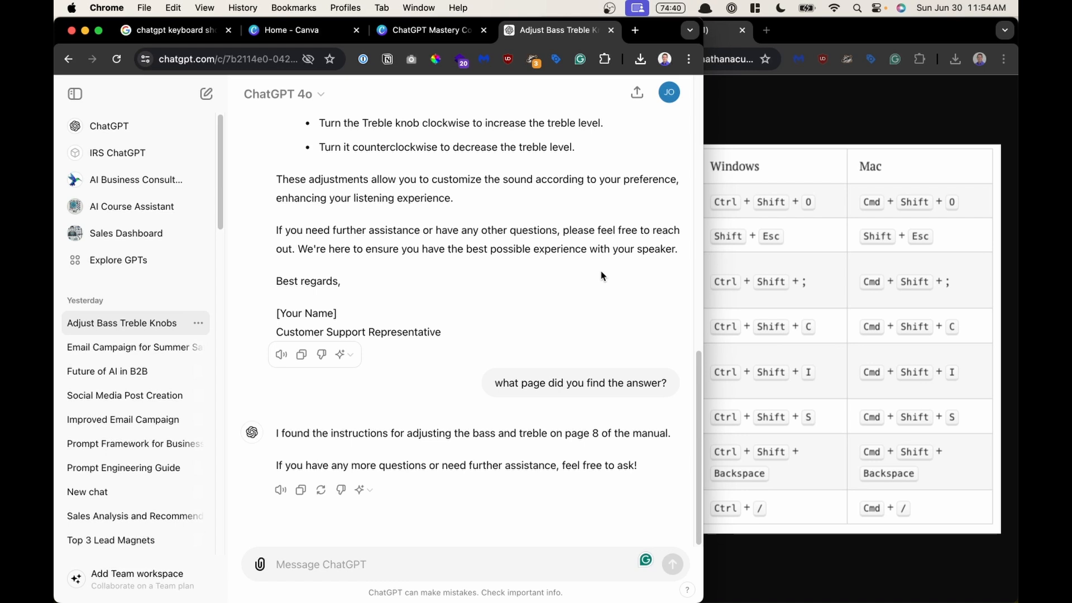
mouse_move(339, 322)
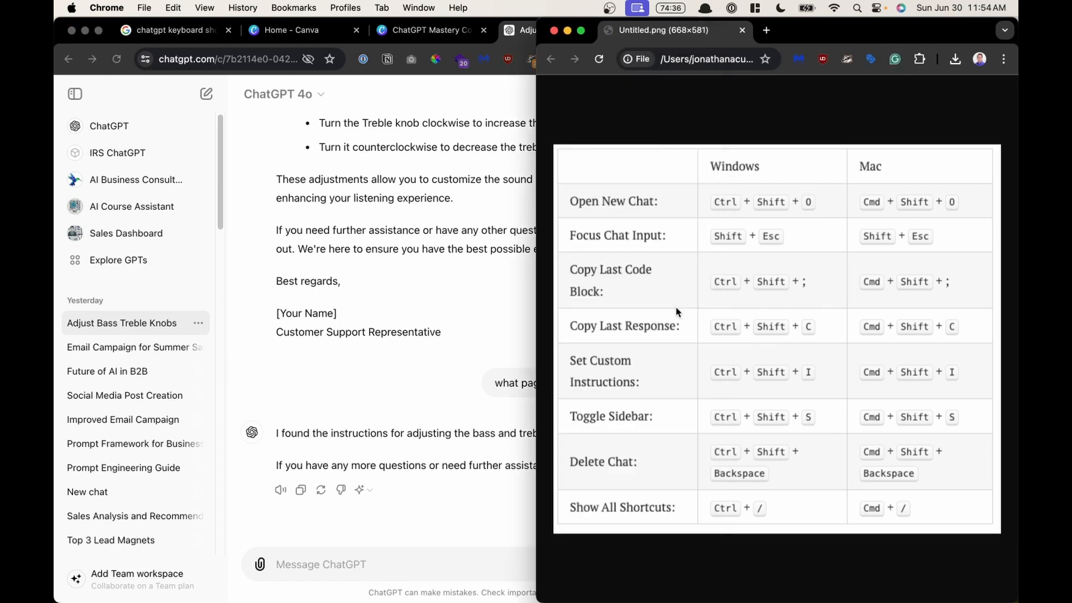
mouse_move(427, 325)
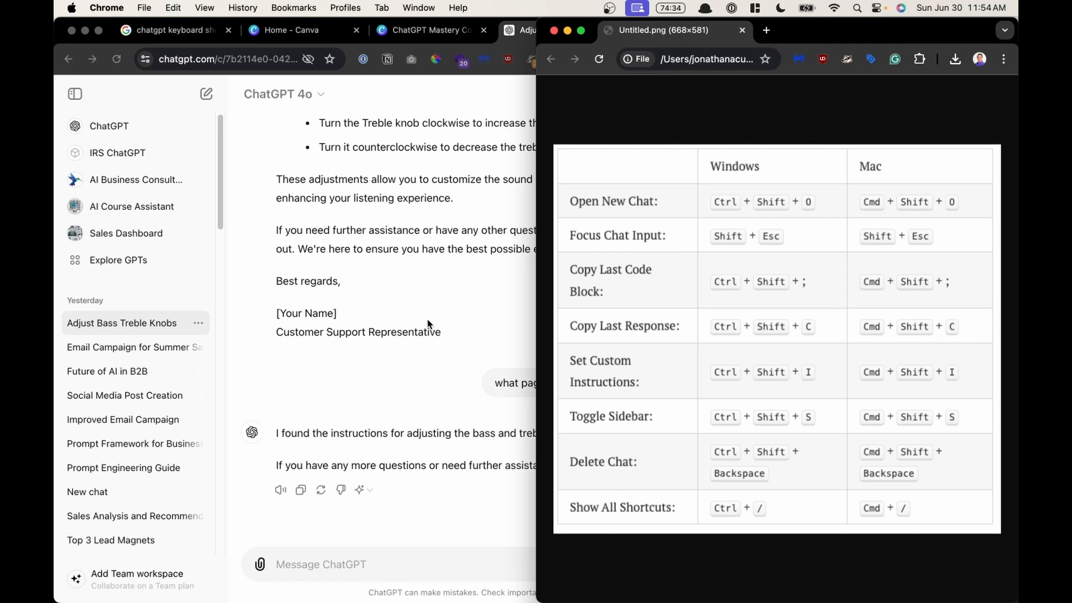
mouse_move(945, 288)
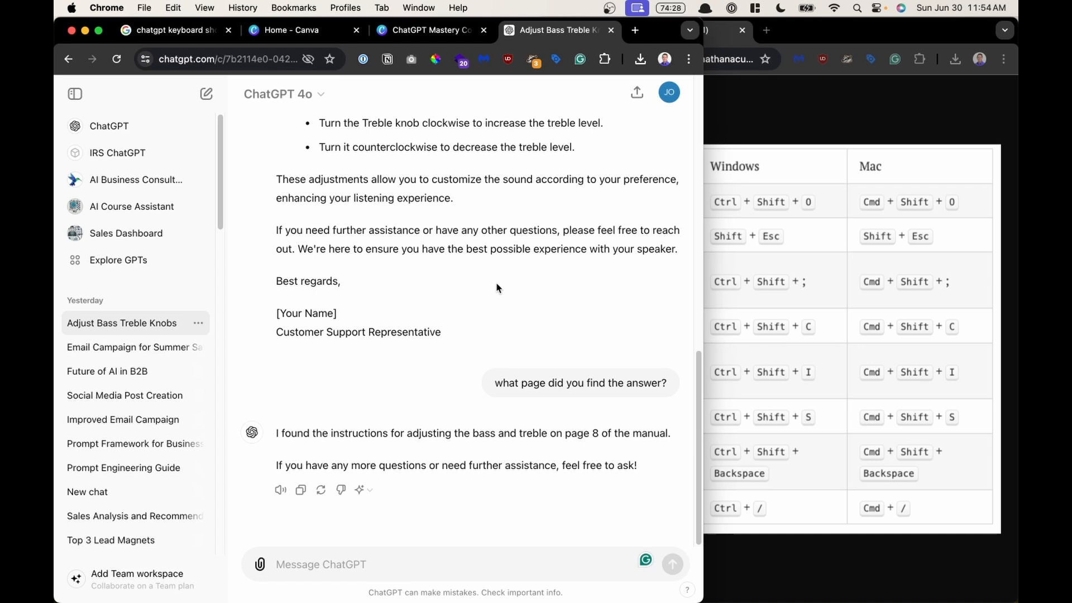
mouse_move(513, 288)
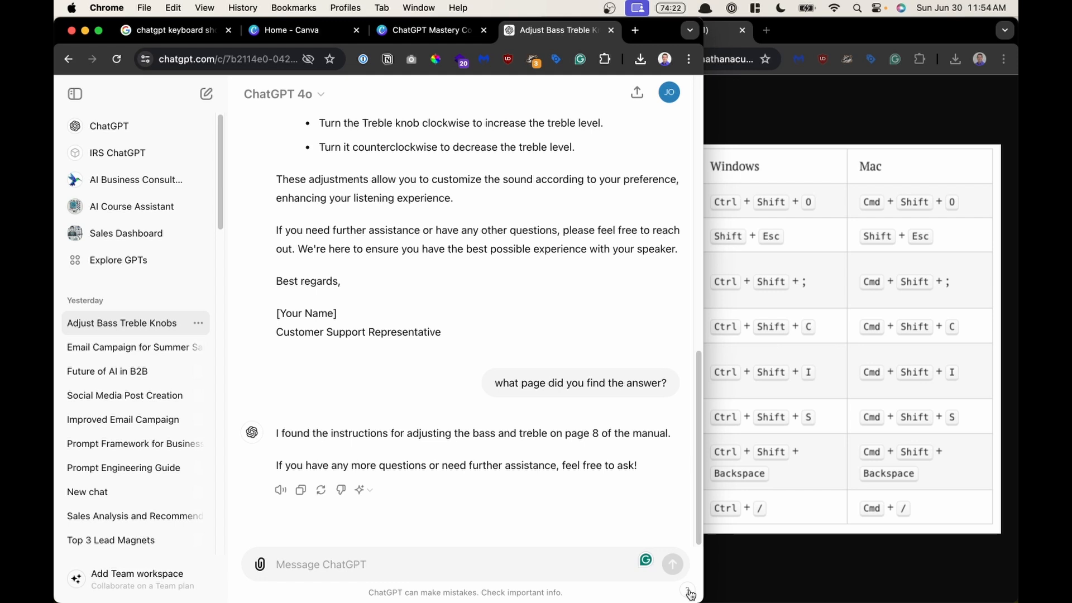
click(690, 591)
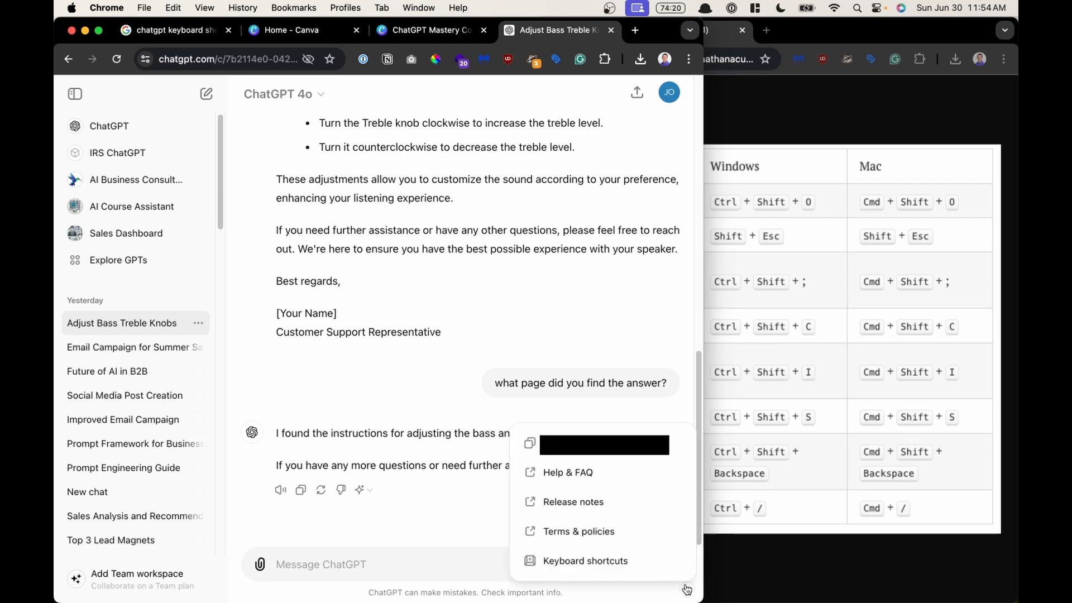
mouse_move(612, 545)
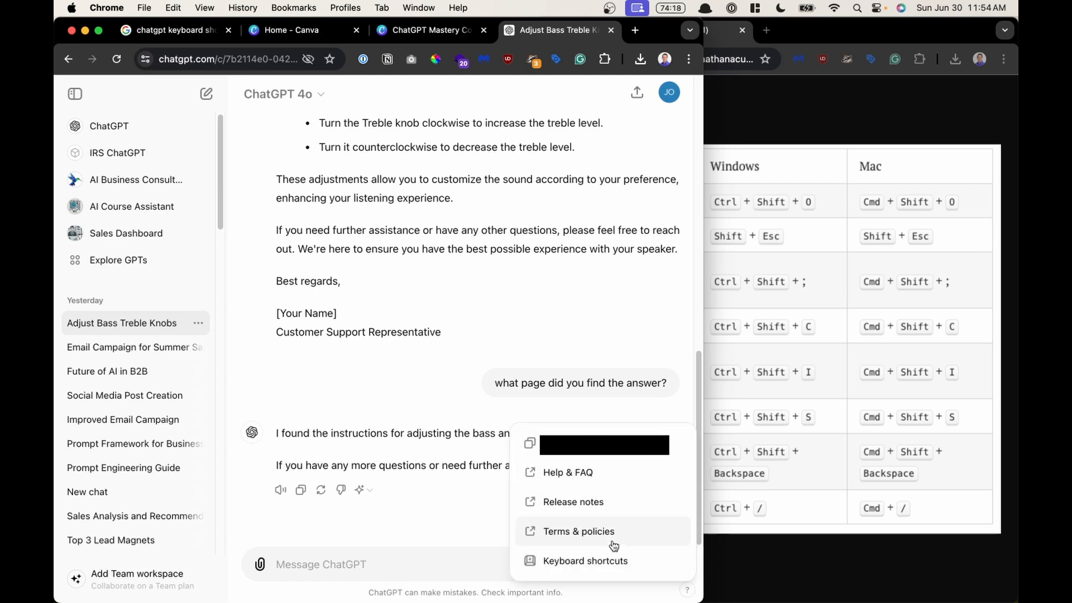
mouse_move(604, 567)
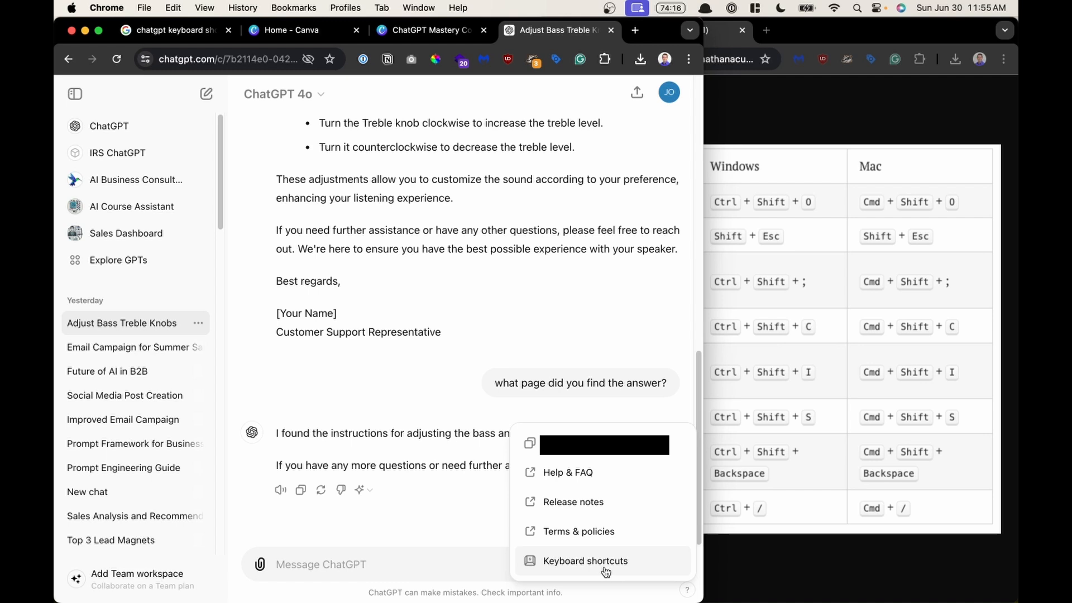
click(584, 561)
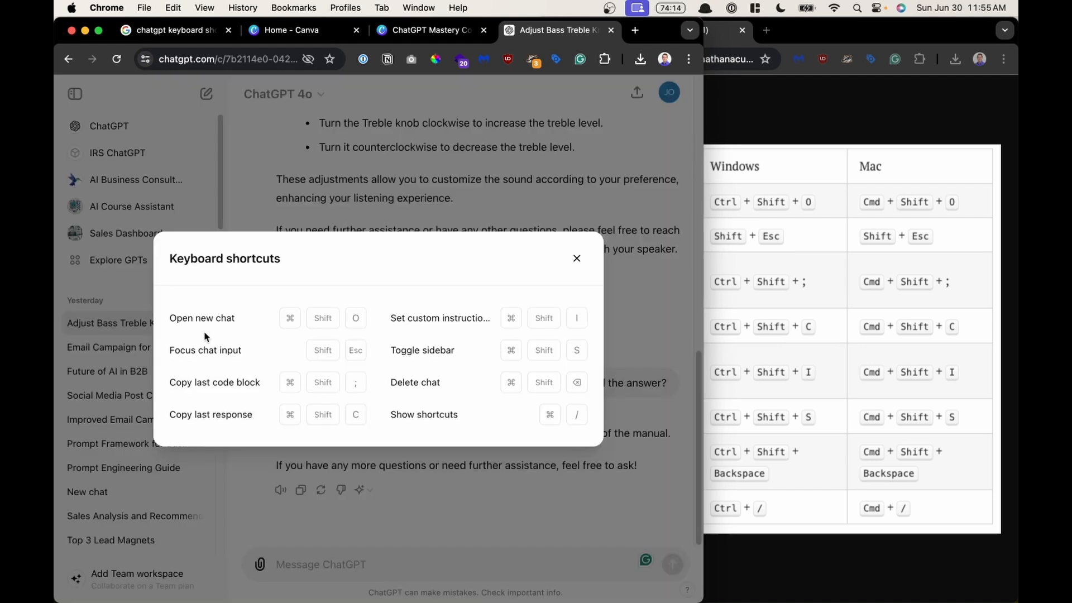
mouse_move(324, 331)
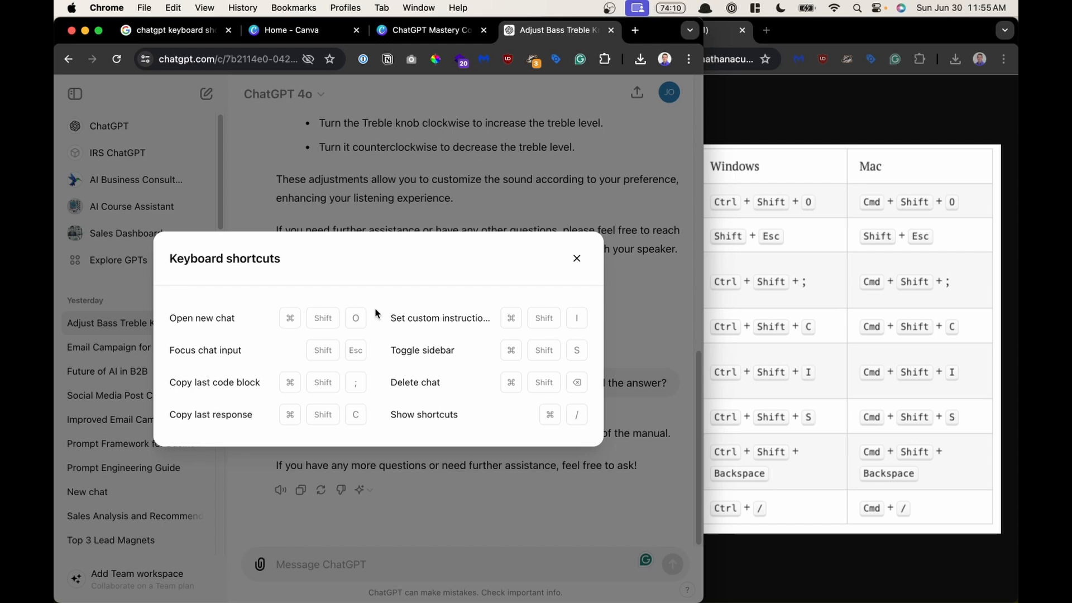
click(576, 258)
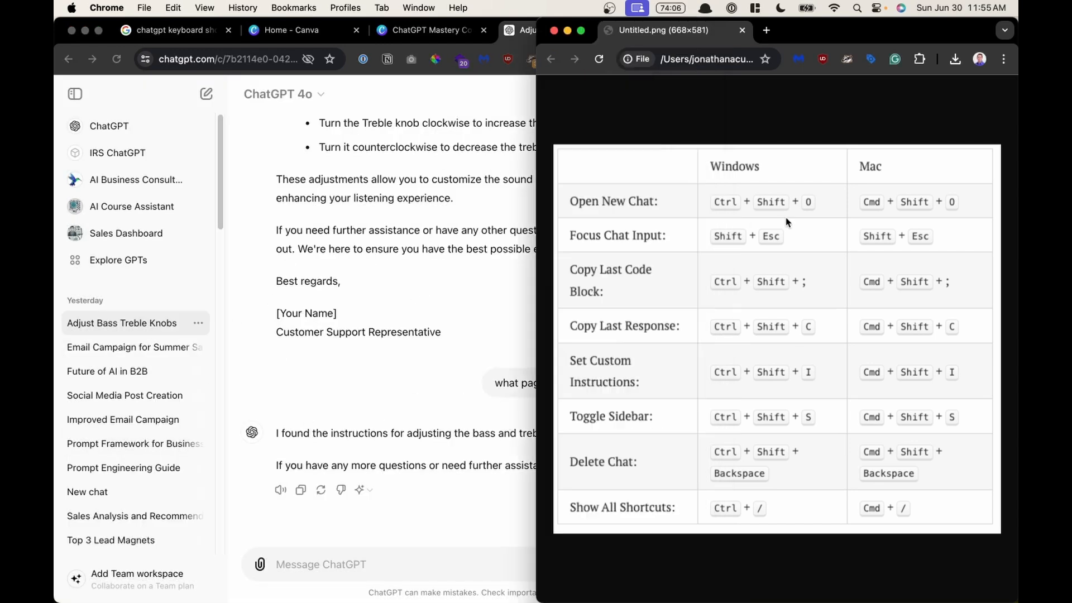
mouse_move(852, 205)
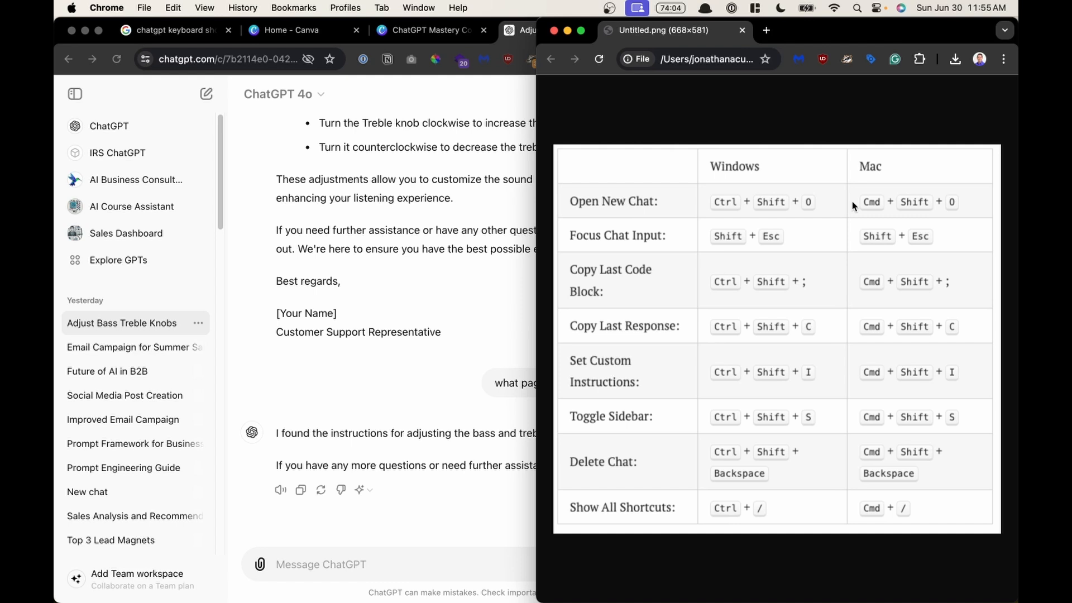
mouse_move(286, 221)
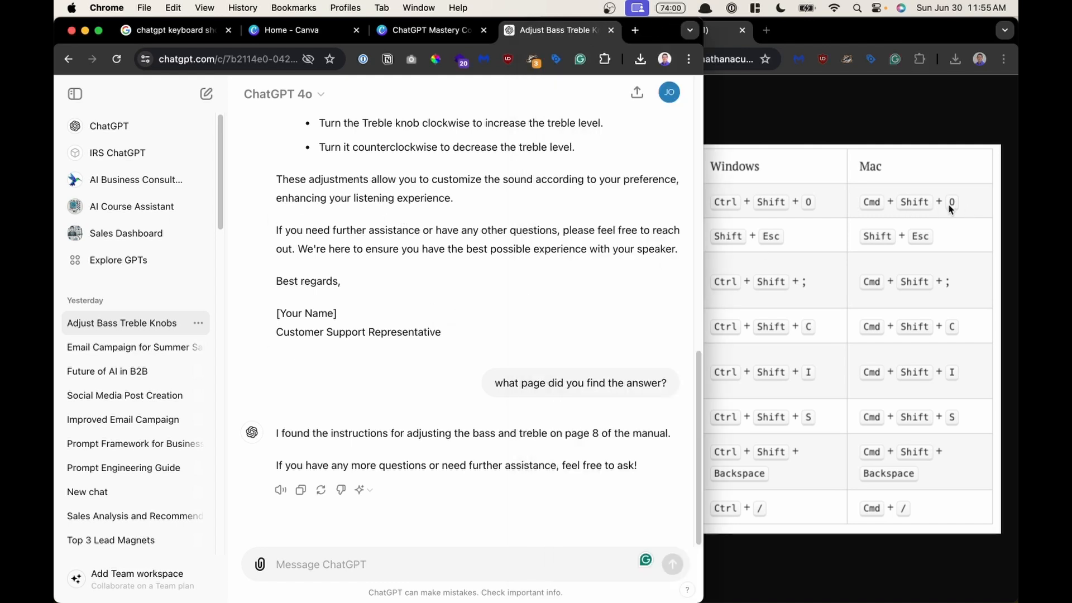
mouse_move(403, 243)
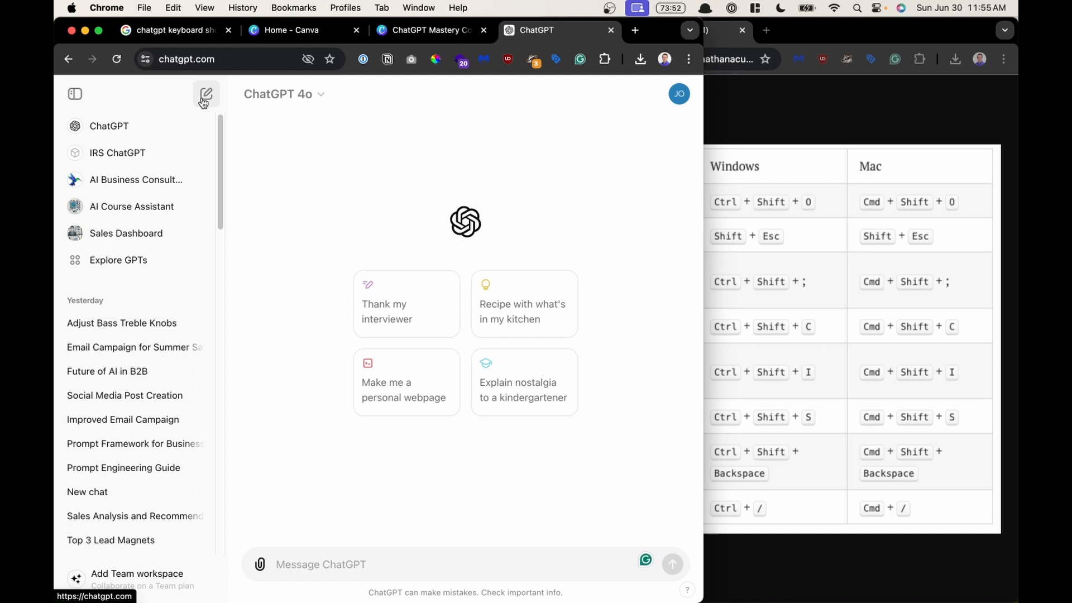
mouse_move(206, 95)
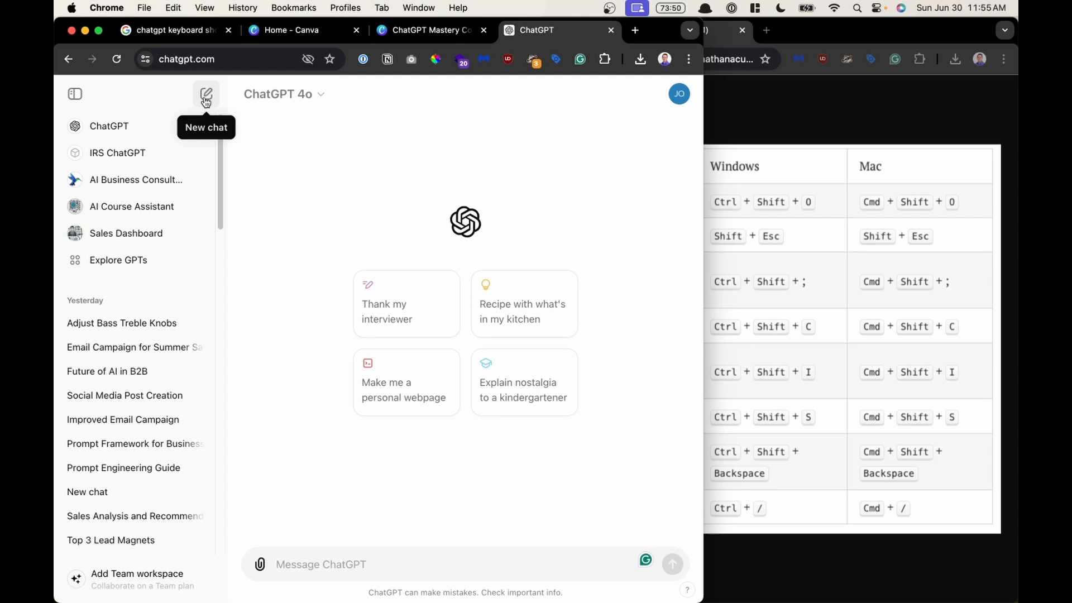
mouse_move(692, 173)
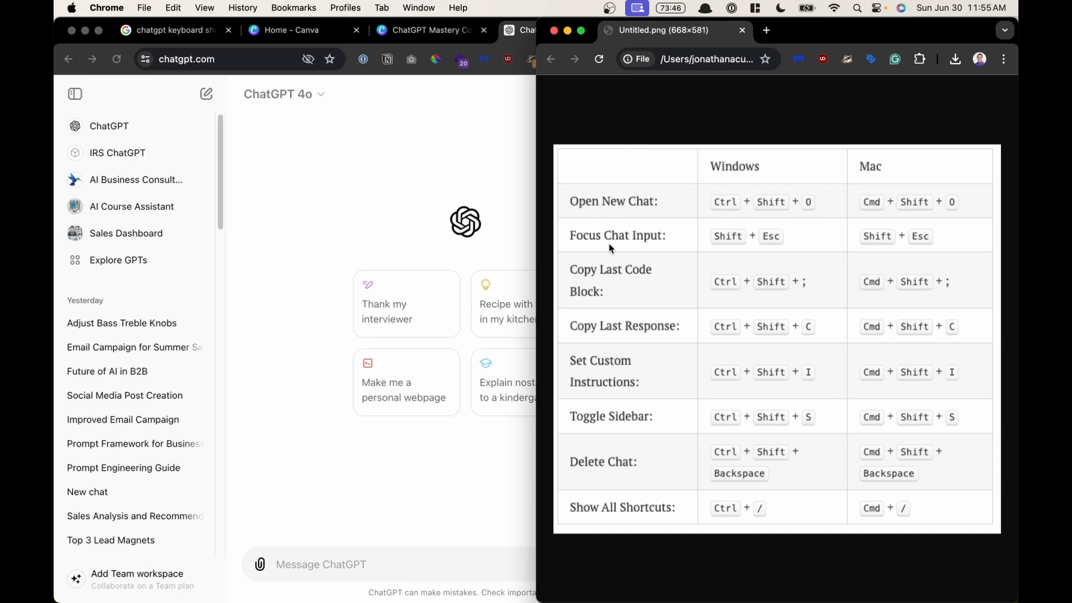
mouse_move(906, 244)
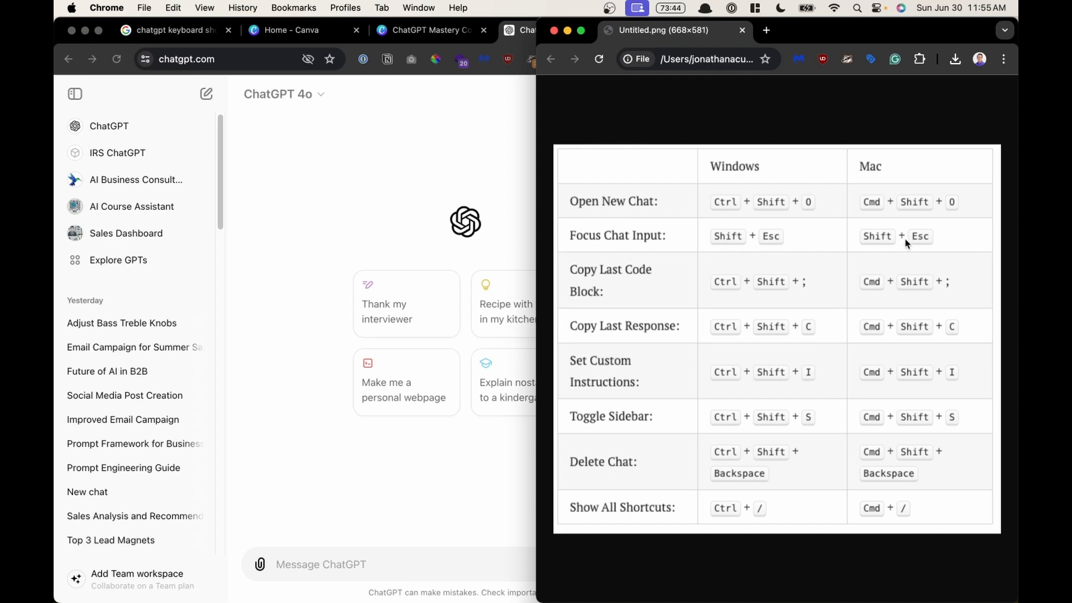
Step: Bring the ChatGPT window forward so the new chat's message input takes focus
click(540, 30)
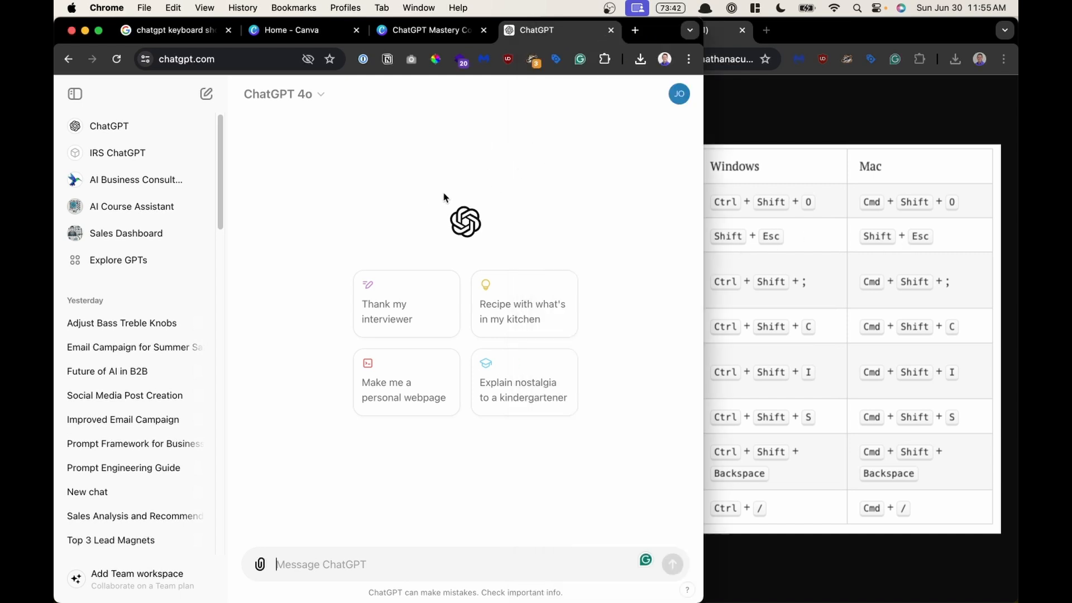
mouse_move(449, 196)
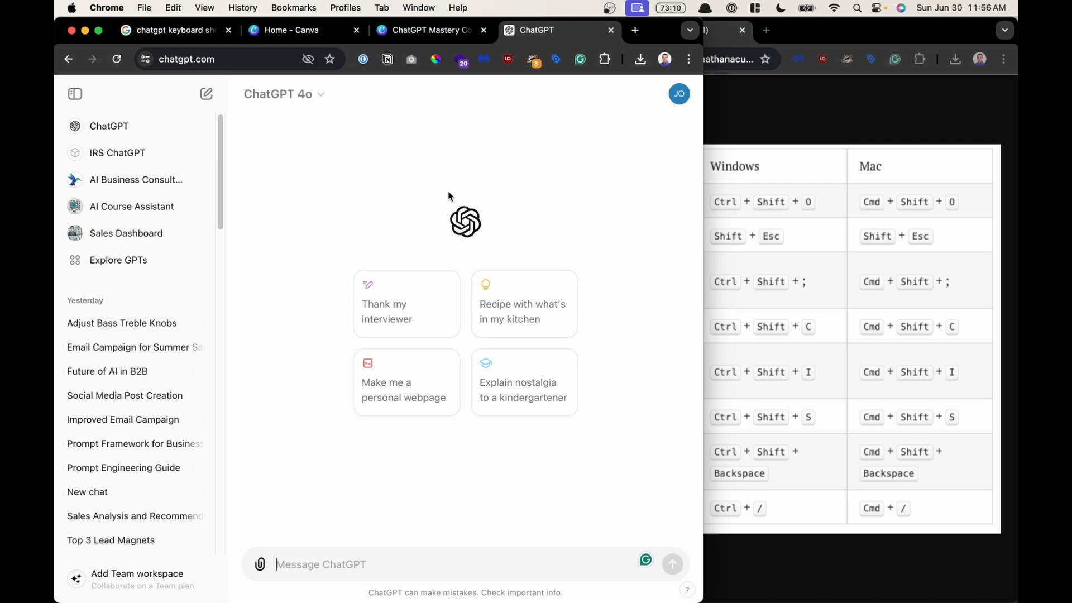
mouse_move(451, 203)
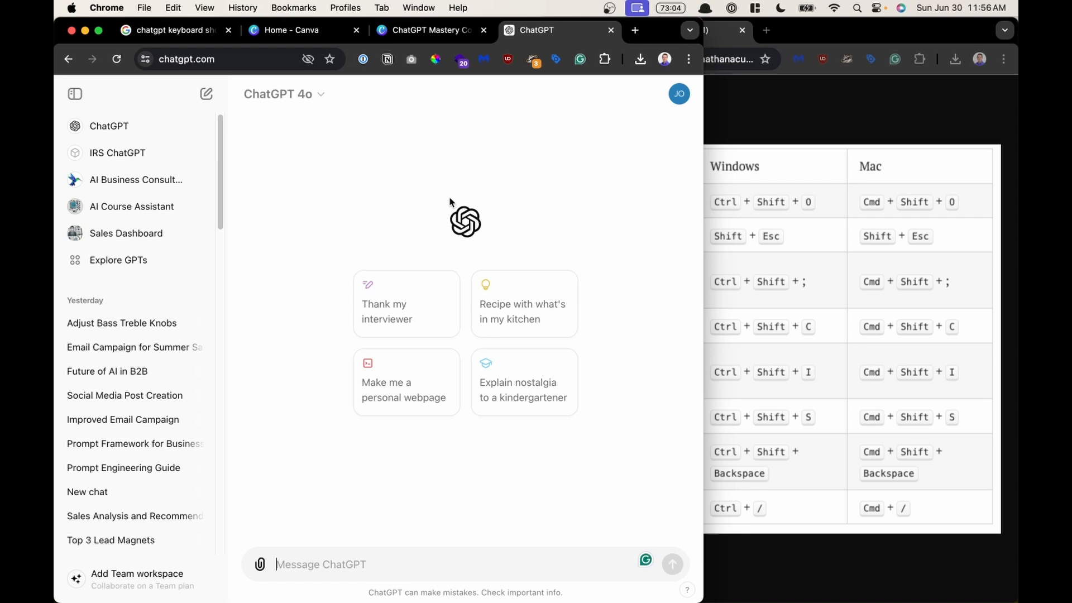
mouse_move(392, 311)
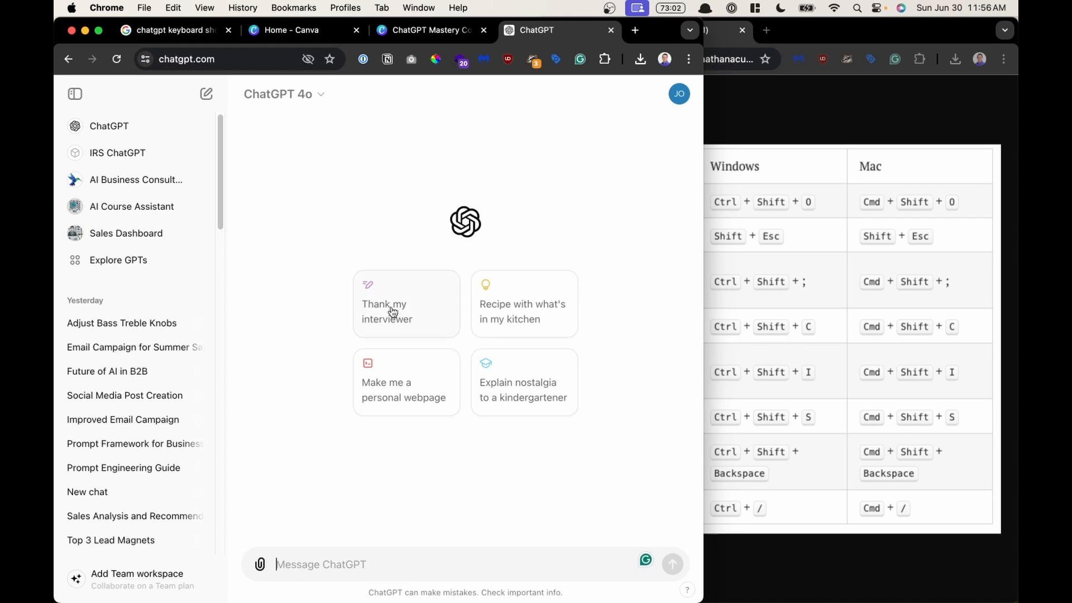
mouse_move(273, 592)
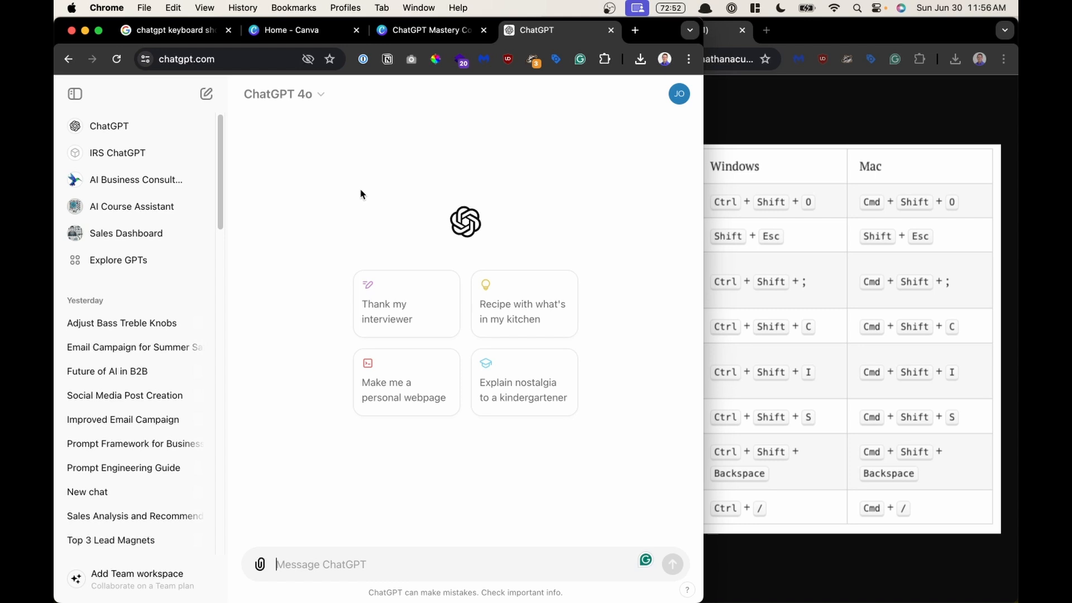
mouse_move(283, 583)
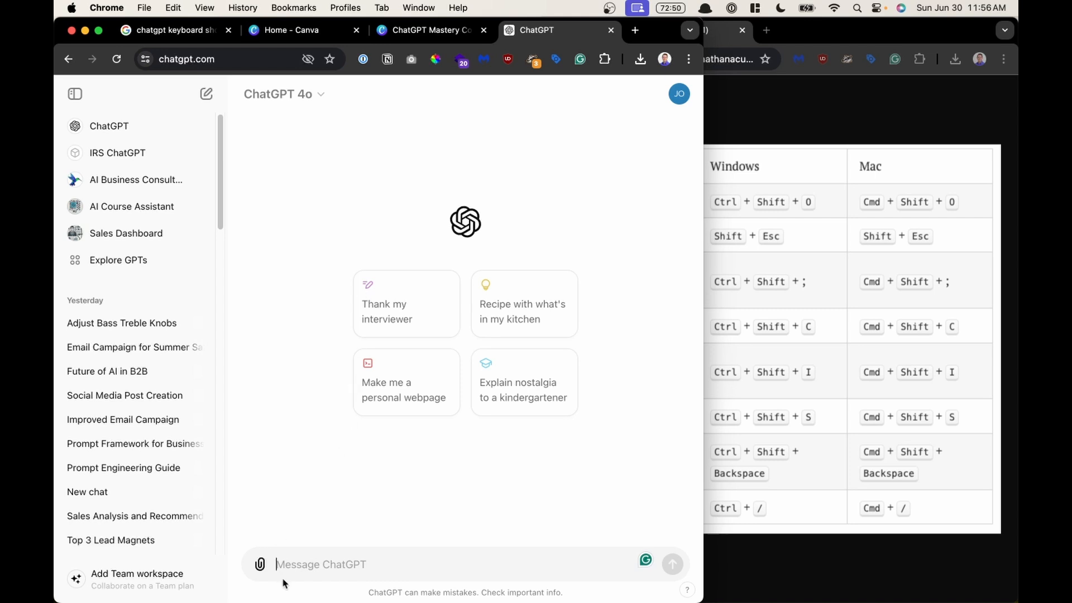
Step: Type test text into the input and switch to the Test Keyboard Shortcuts conversation
text(dfsgdfgsdfgsdfgsdfgsdfg)
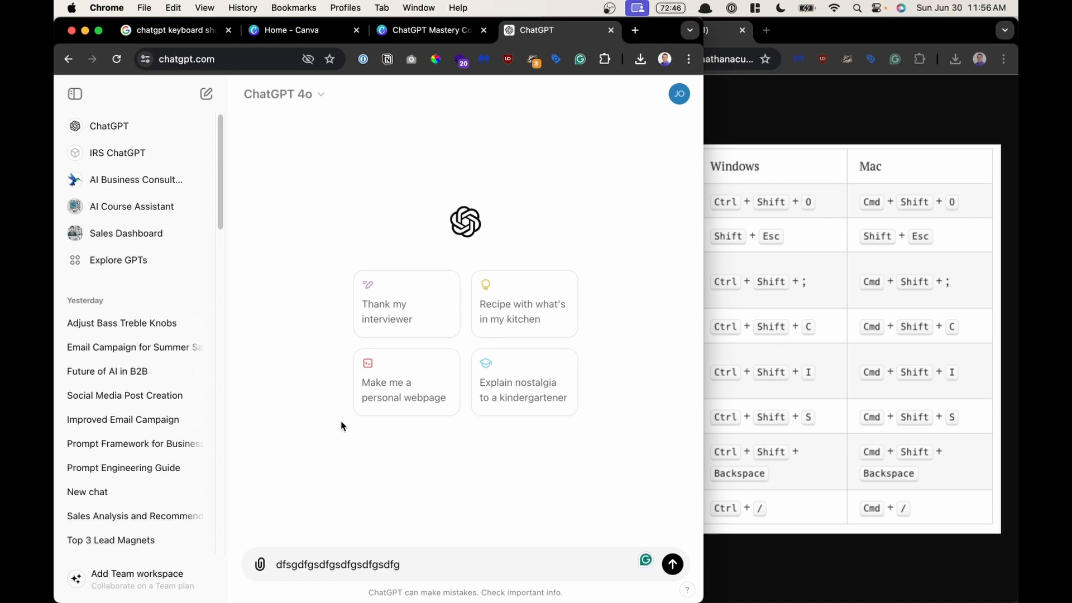
click(206, 59)
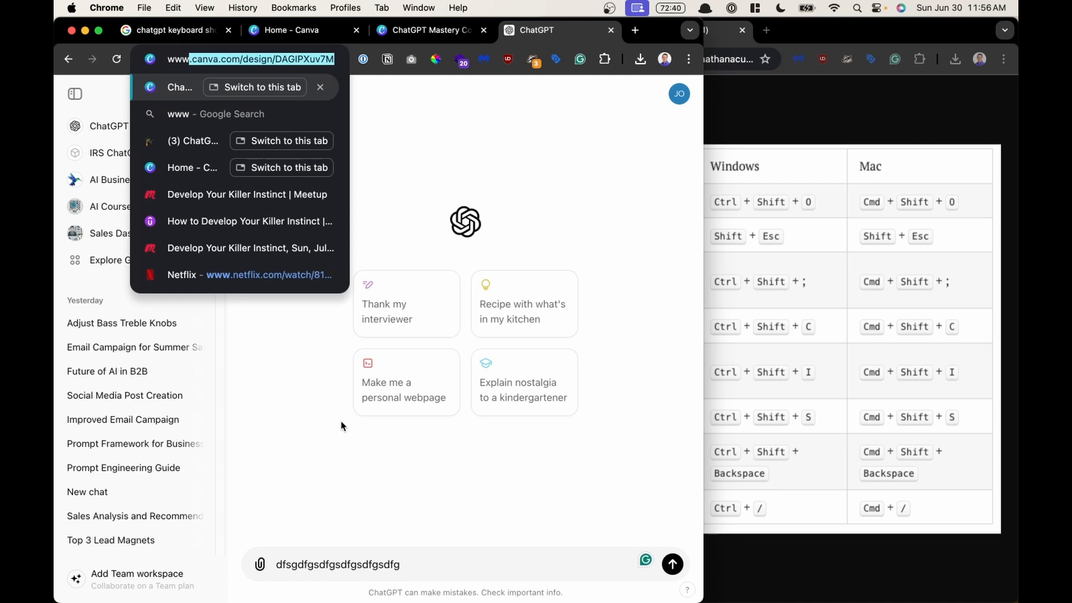
text(wwwwlaksdjfalksdjflksfd)
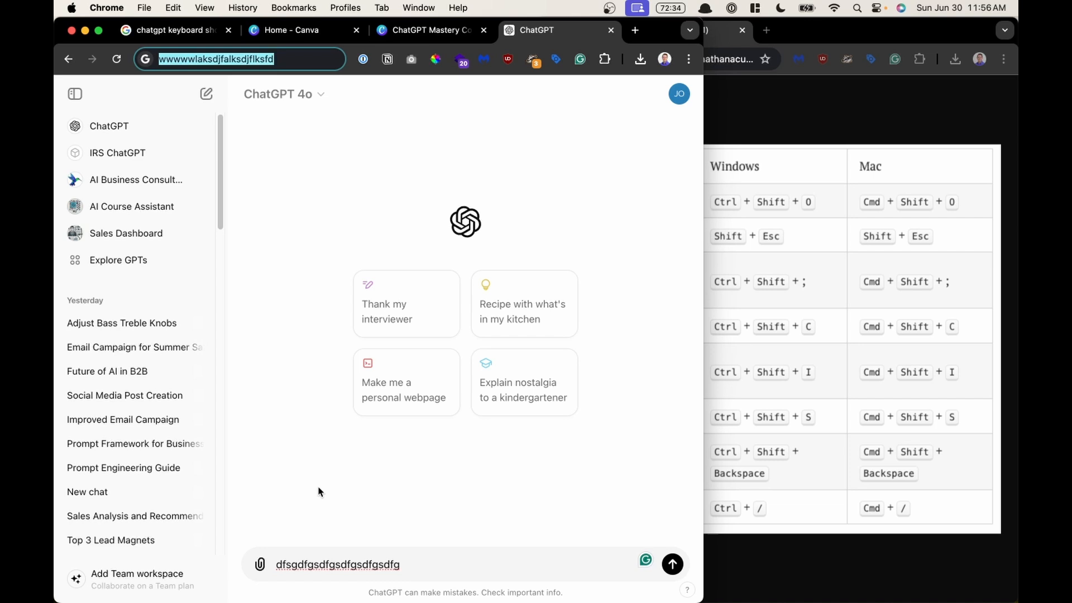
click(316, 211)
text(asdfasdf)
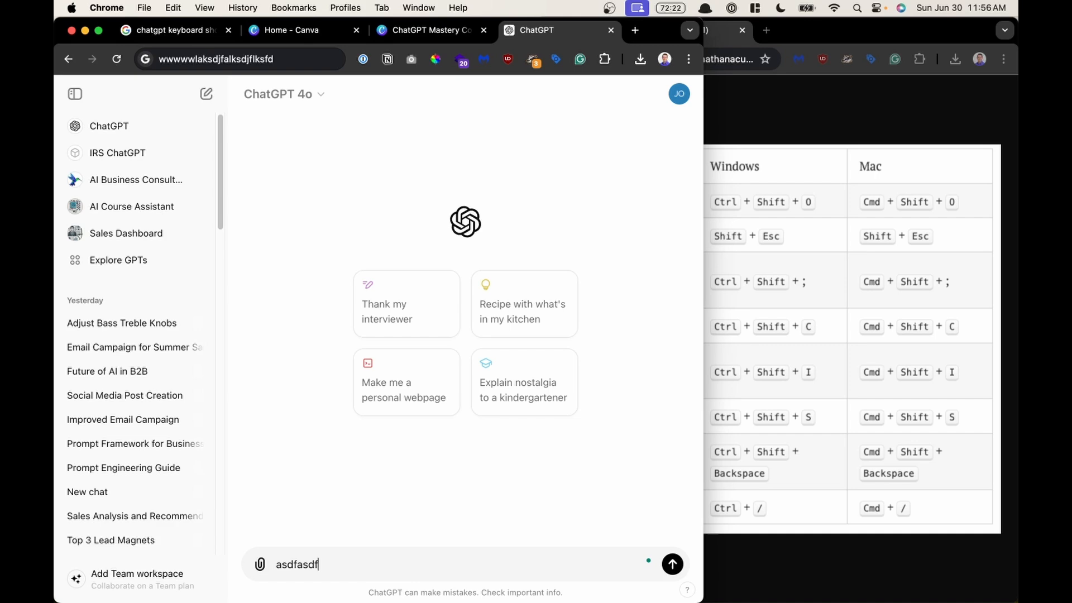
text(ajsdfkasdfasdf)
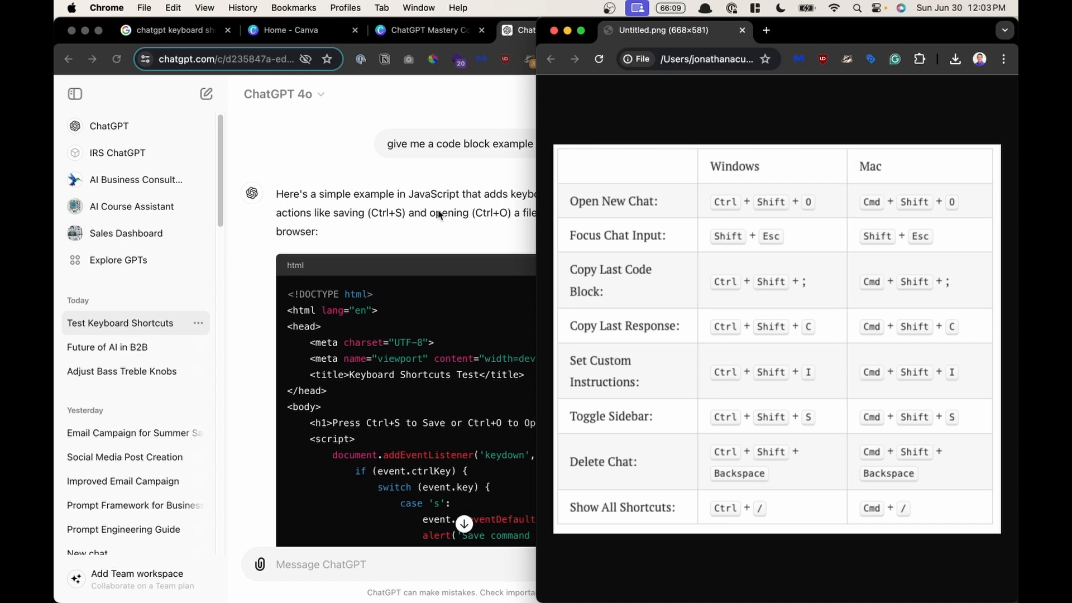
Step: Bring ChatGPT forward and focus the conversation so its code block can be copied
click(533, 30)
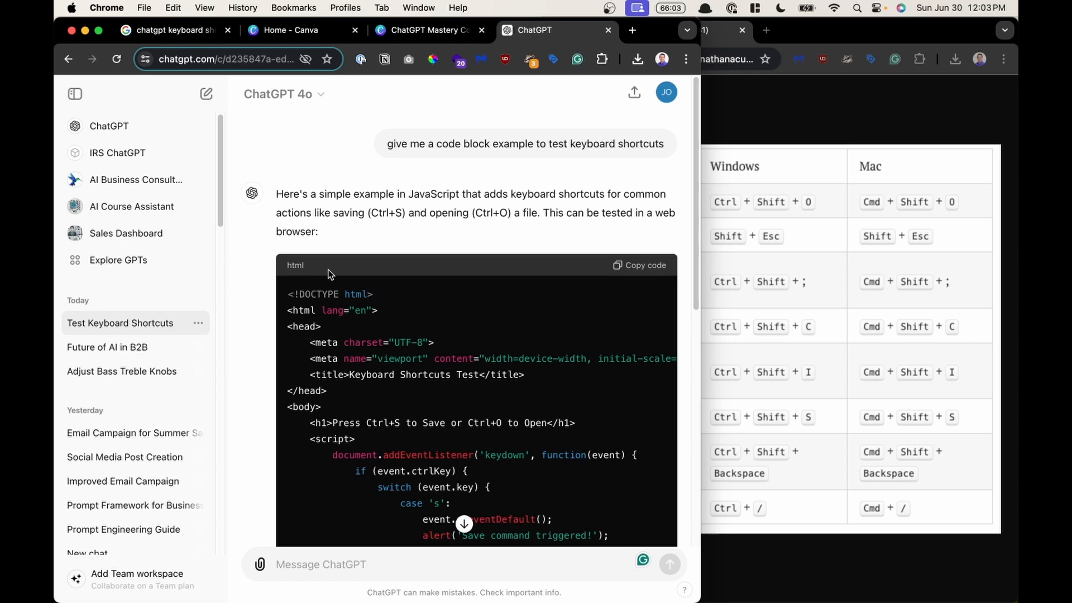
mouse_move(399, 281)
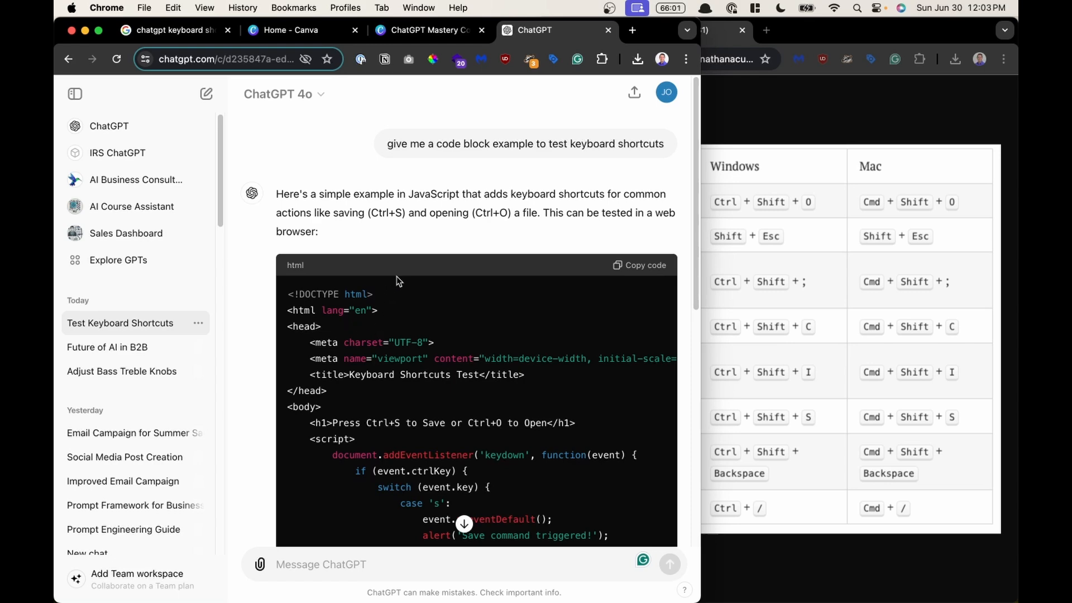
scroll(down, 3)
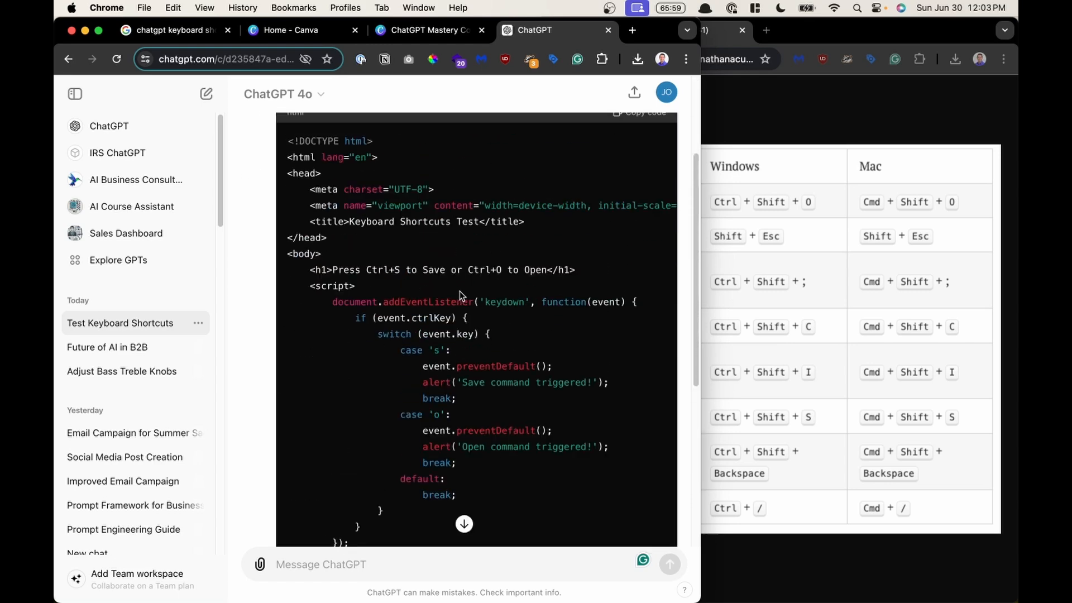
mouse_move(371, 336)
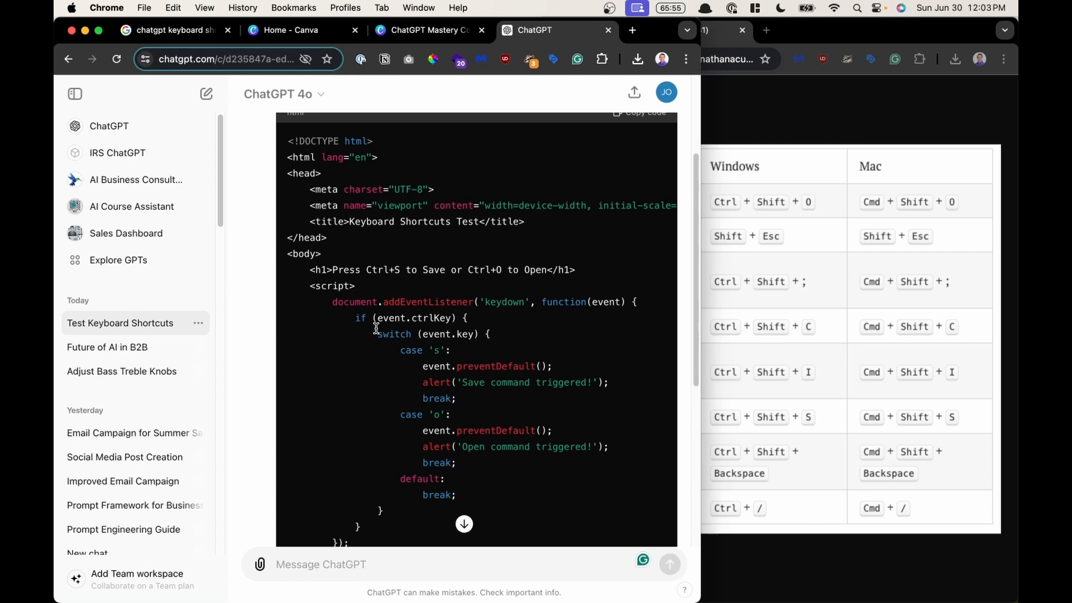
click(641, 112)
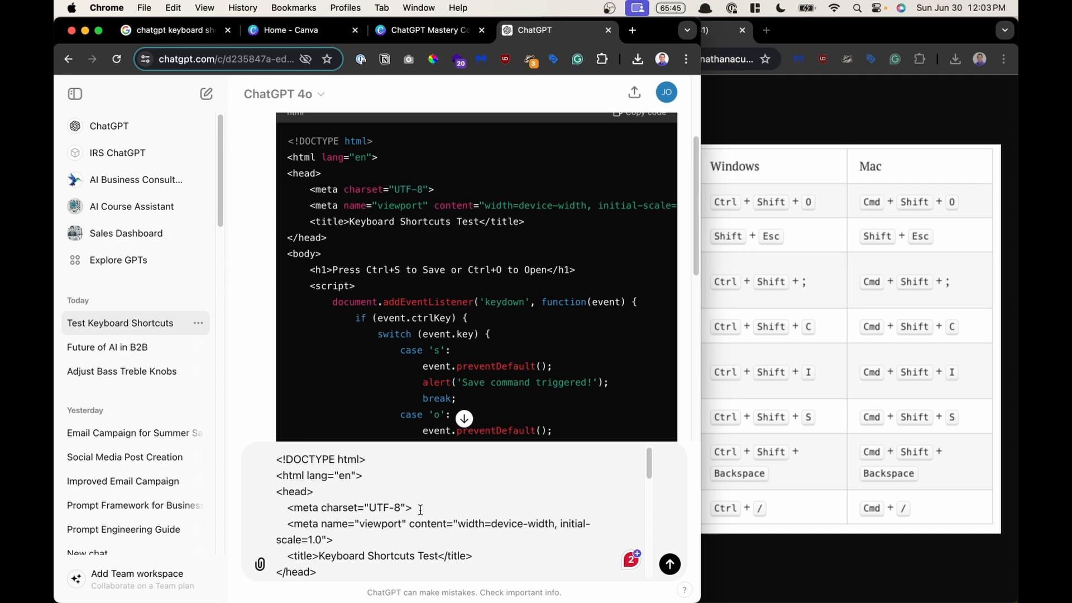
scroll(down, 3)
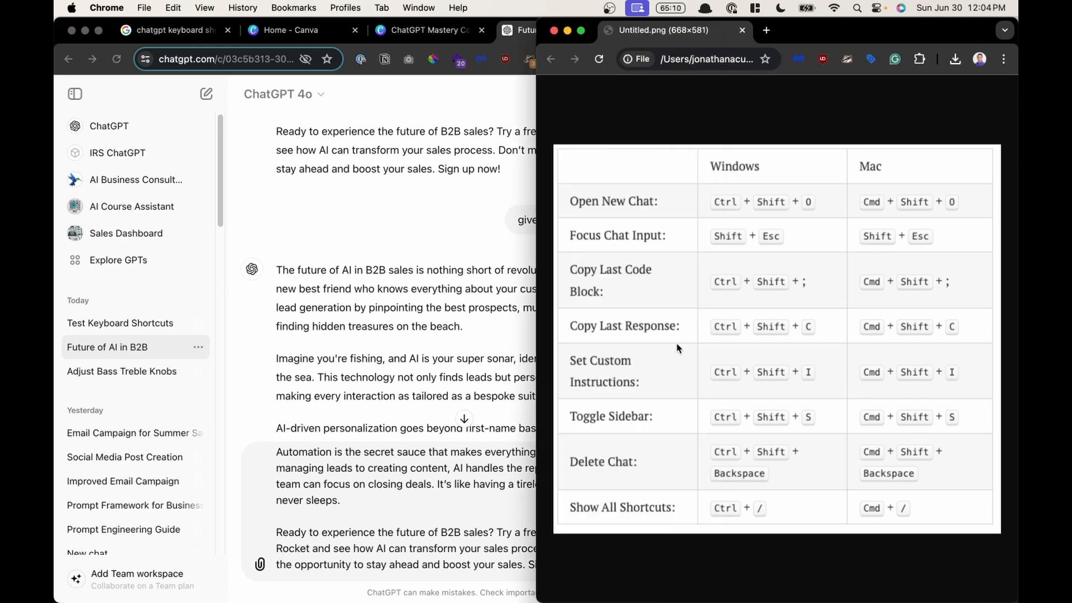
mouse_move(610, 386)
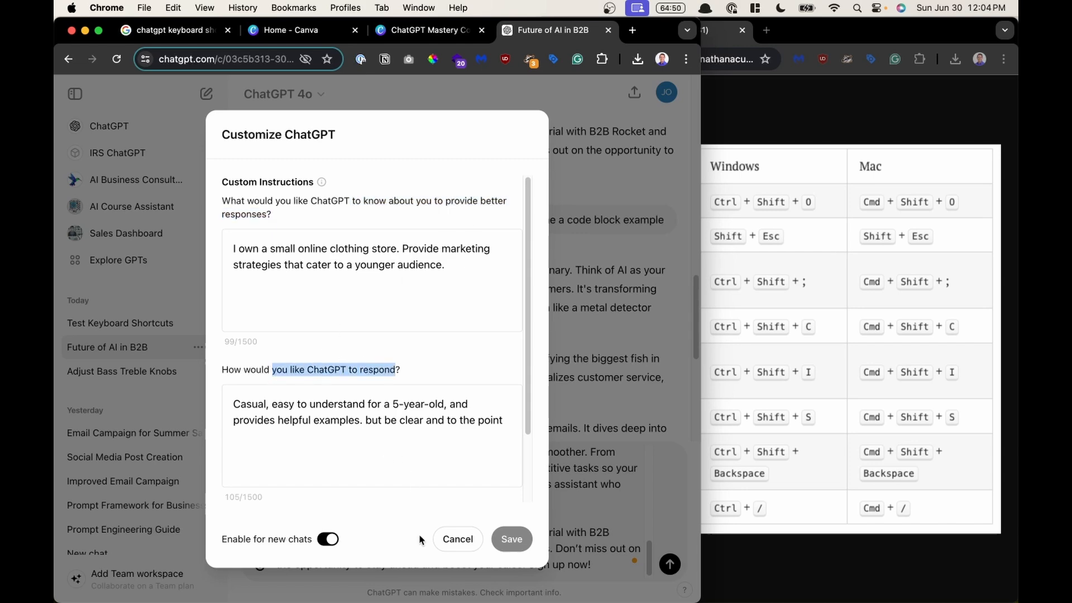
click(458, 538)
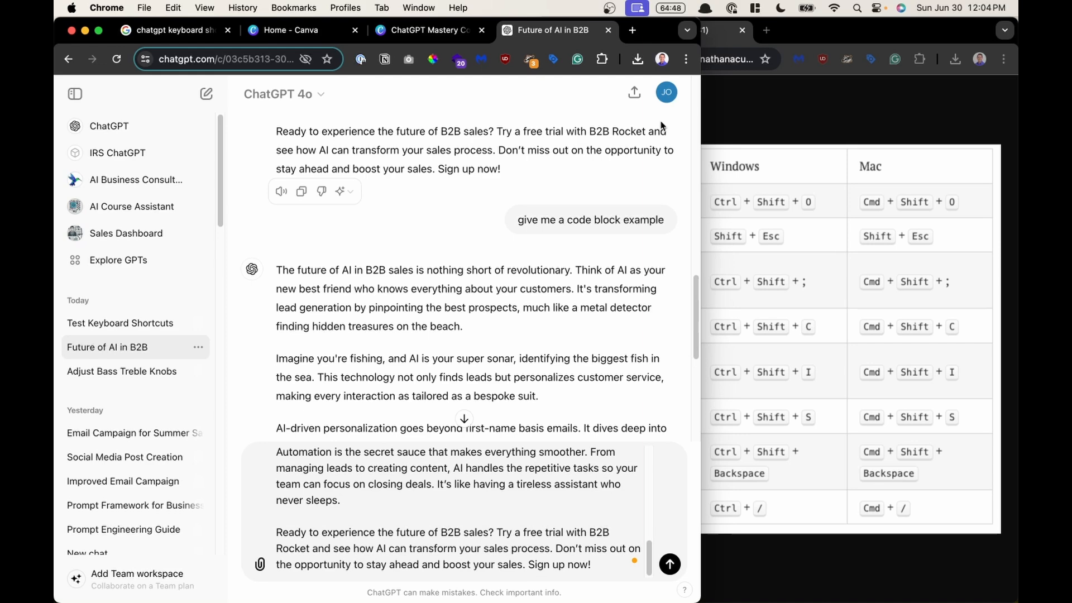
click(665, 92)
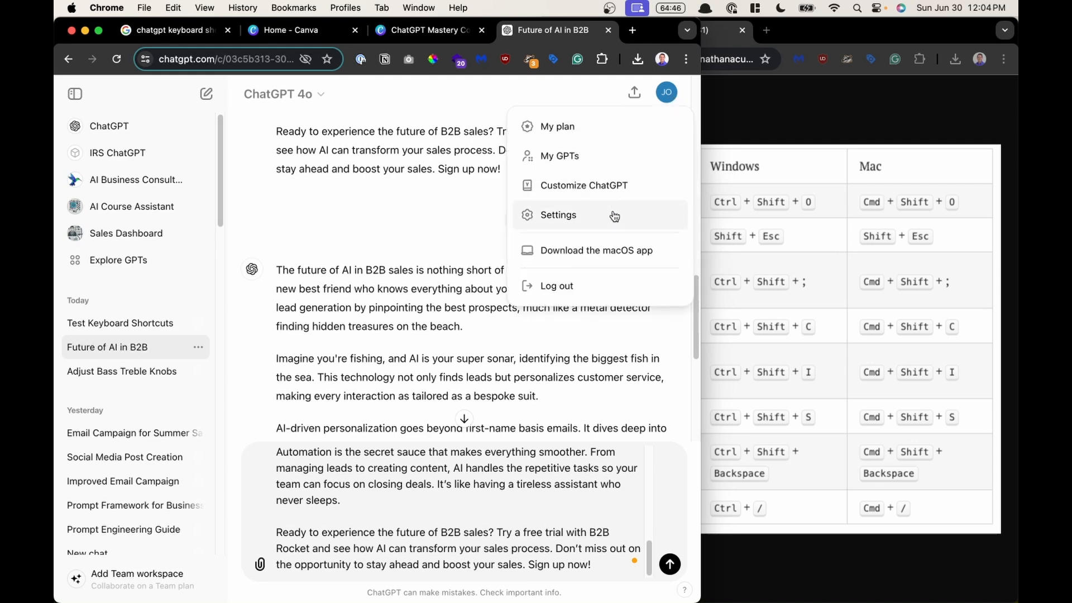
click(583, 184)
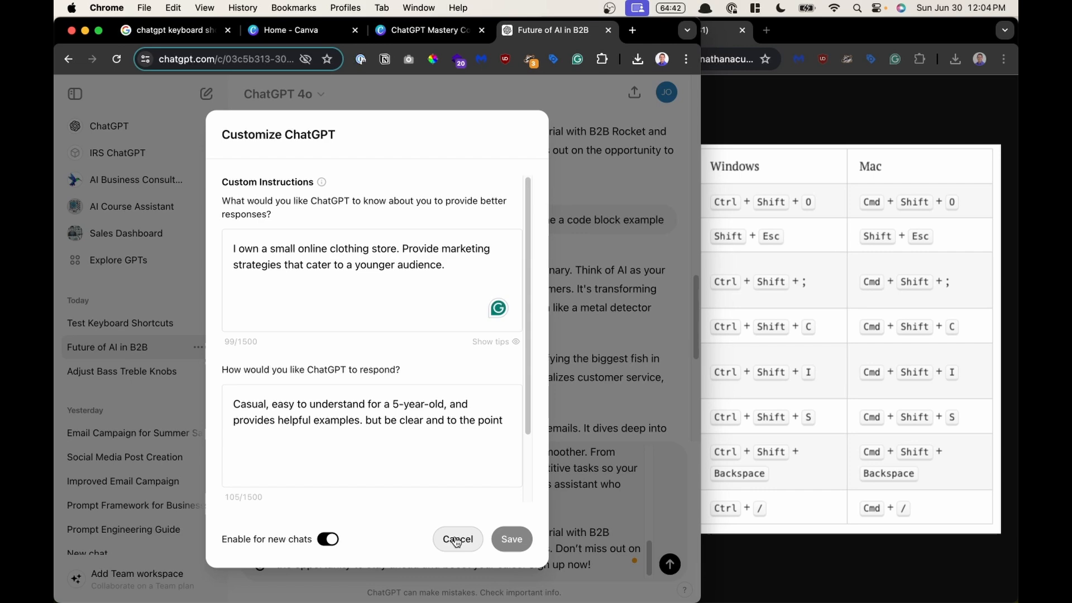
click(457, 538)
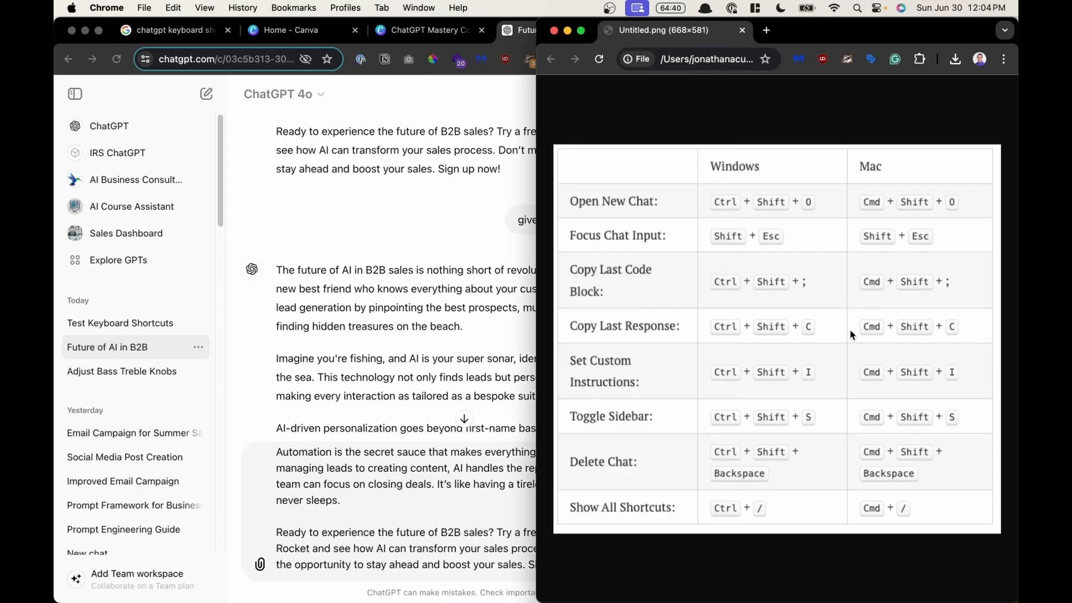
mouse_move(773, 415)
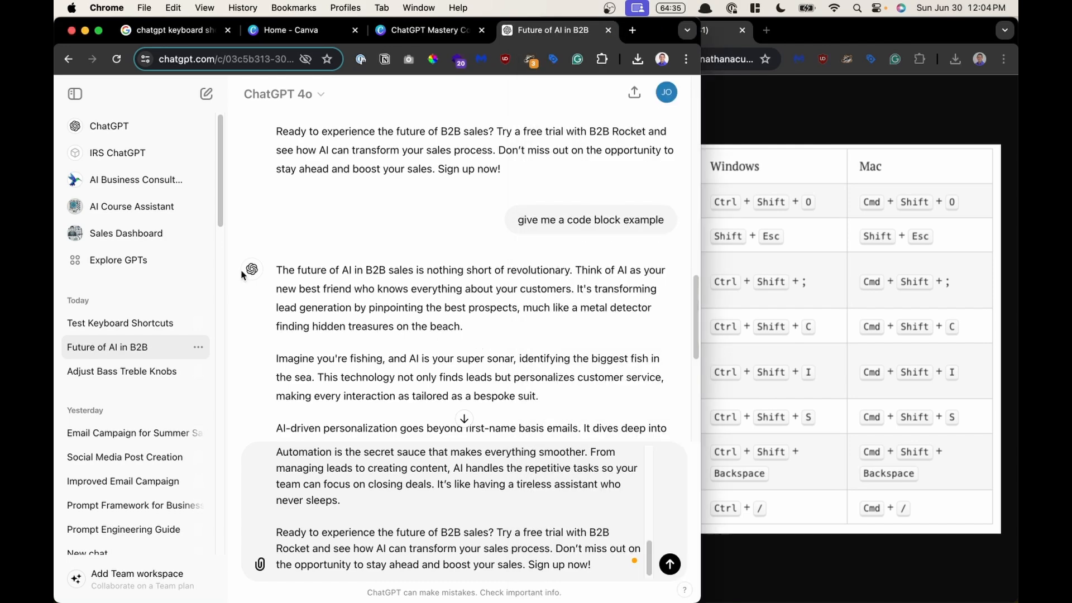
mouse_move(220, 263)
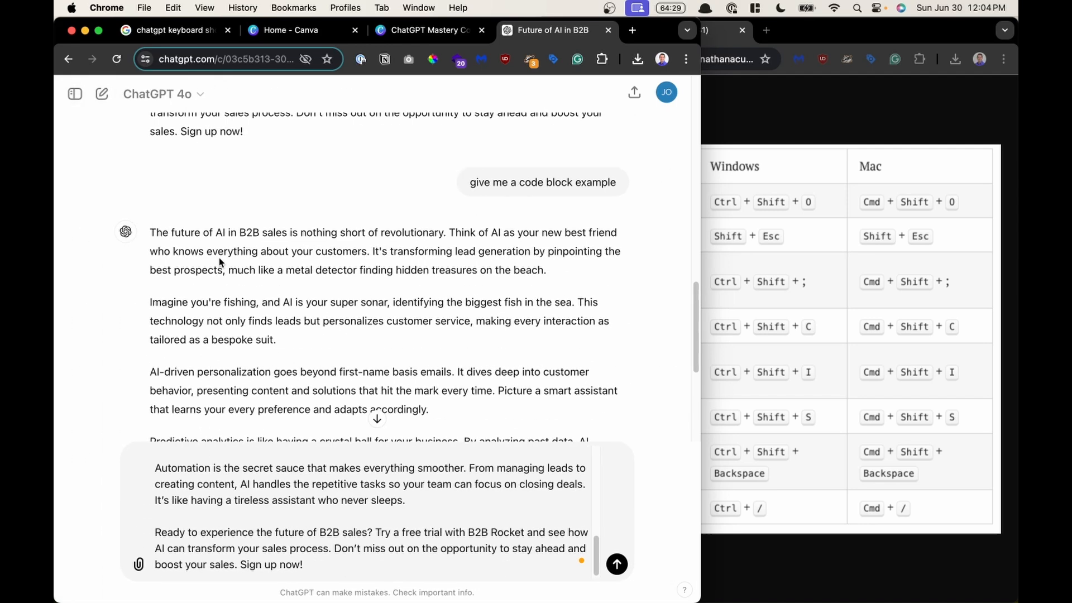
Step: Toggle the sidebar away so the Future of AI in B2B conversation fills the window
click(73, 94)
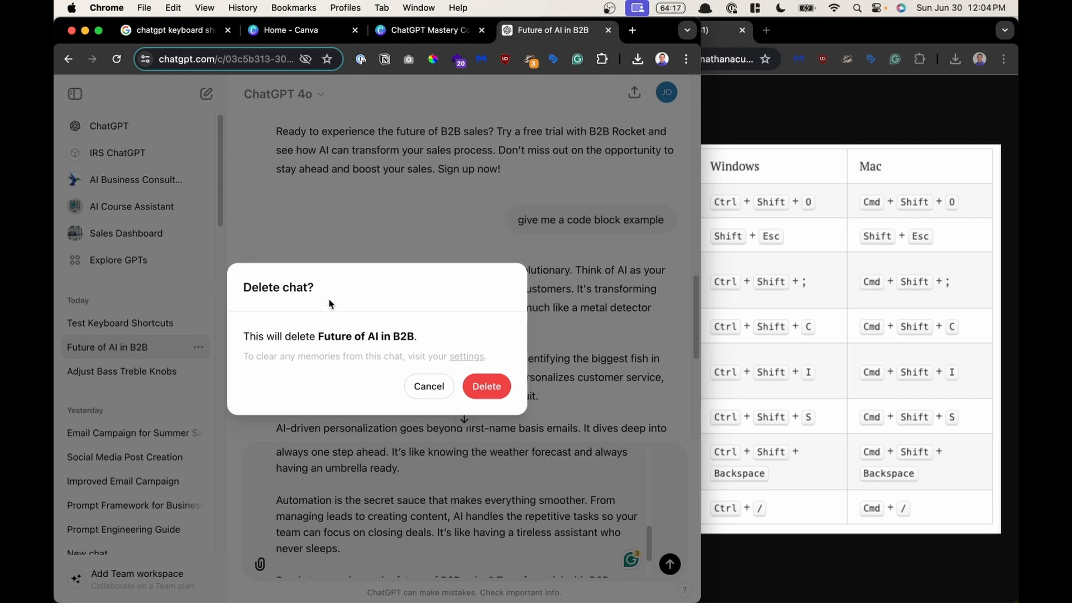
mouse_move(305, 339)
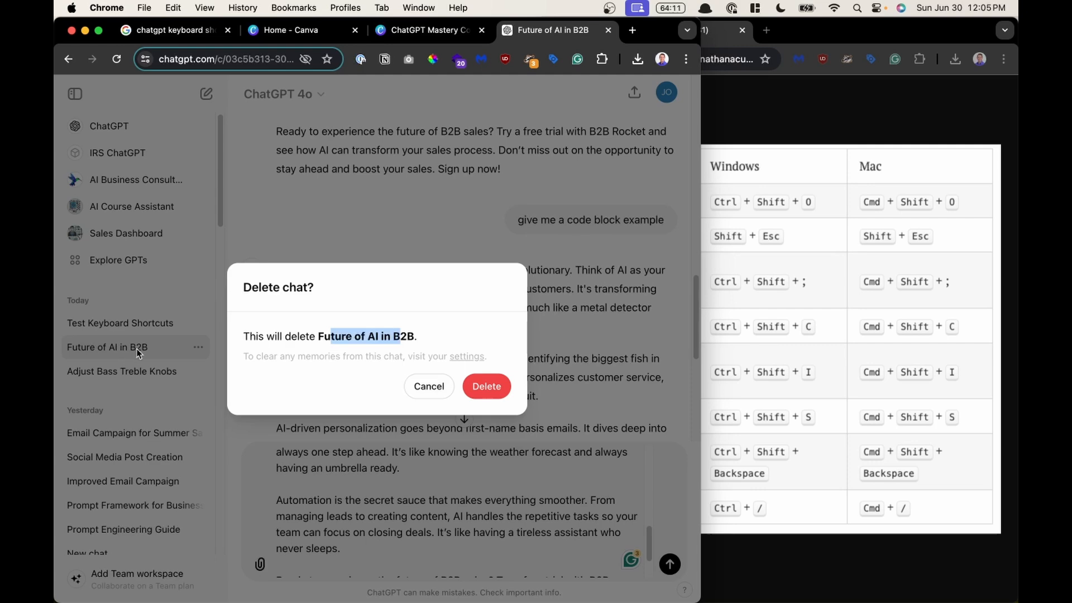
Step: Confirm deleting the Future of AI in B2B chat, leaving a fresh empty chat
click(485, 387)
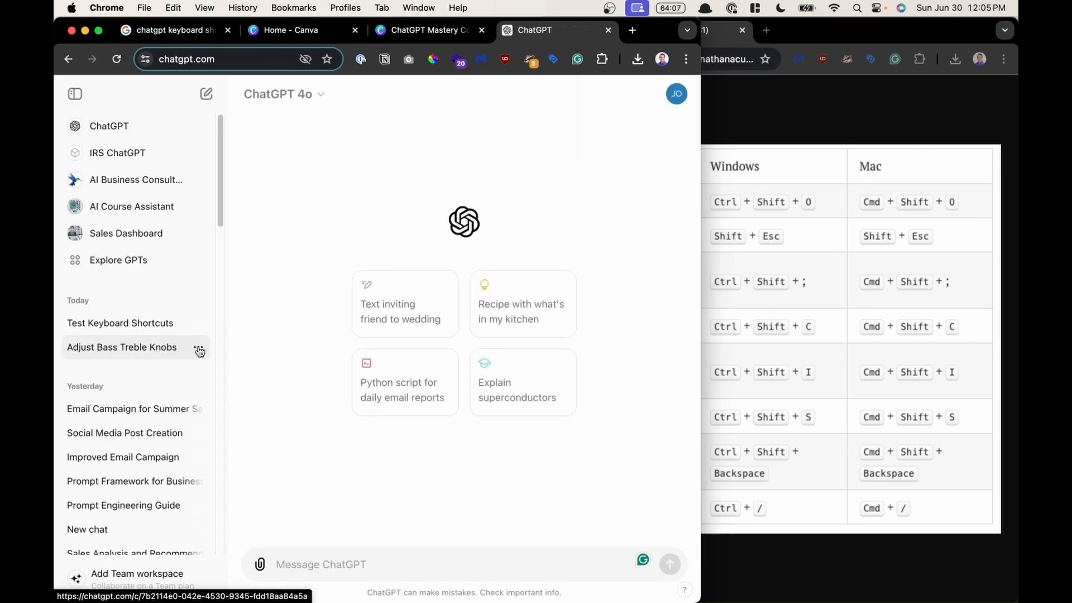
click(199, 352)
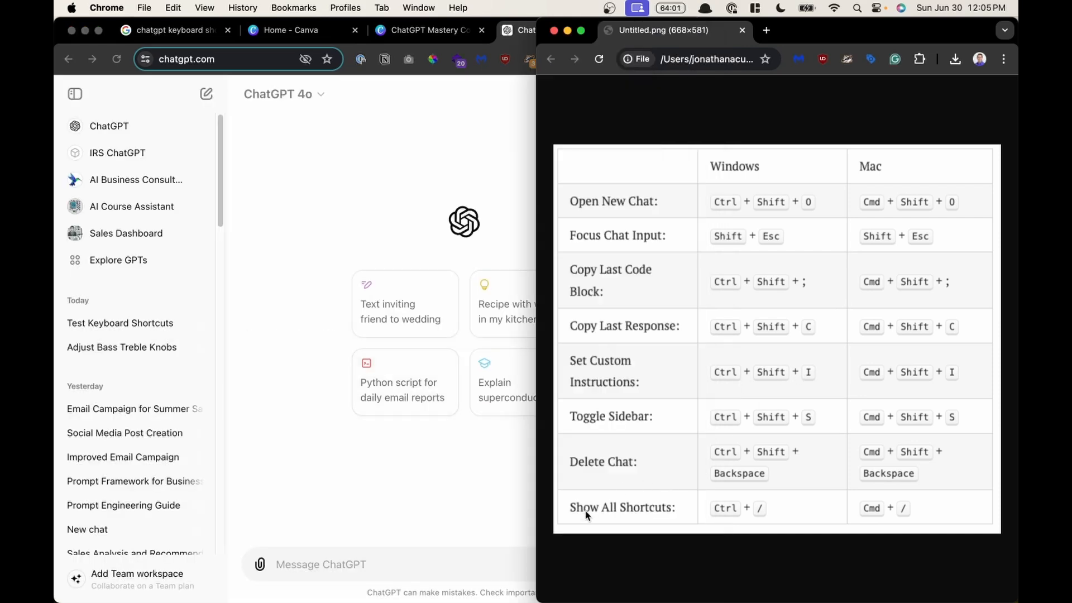
mouse_move(858, 526)
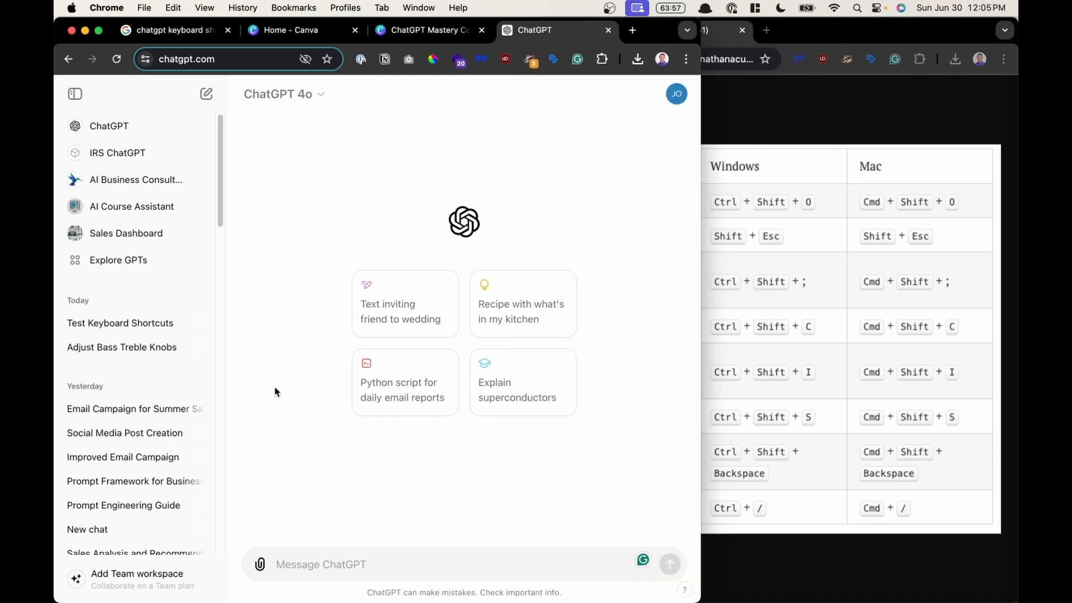
key(cmd+/)
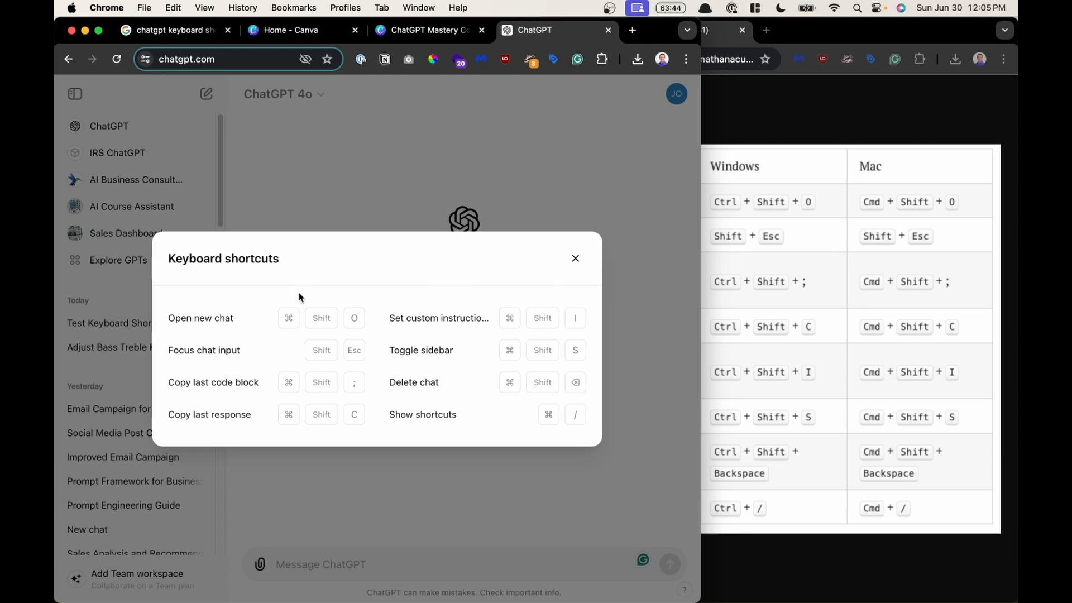
mouse_move(369, 340)
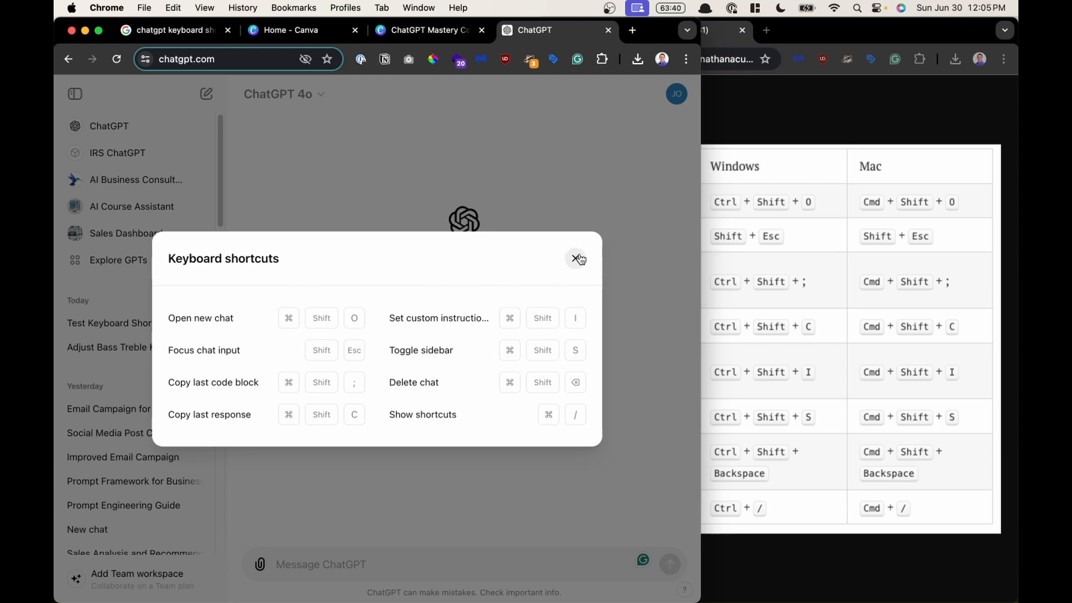
click(578, 258)
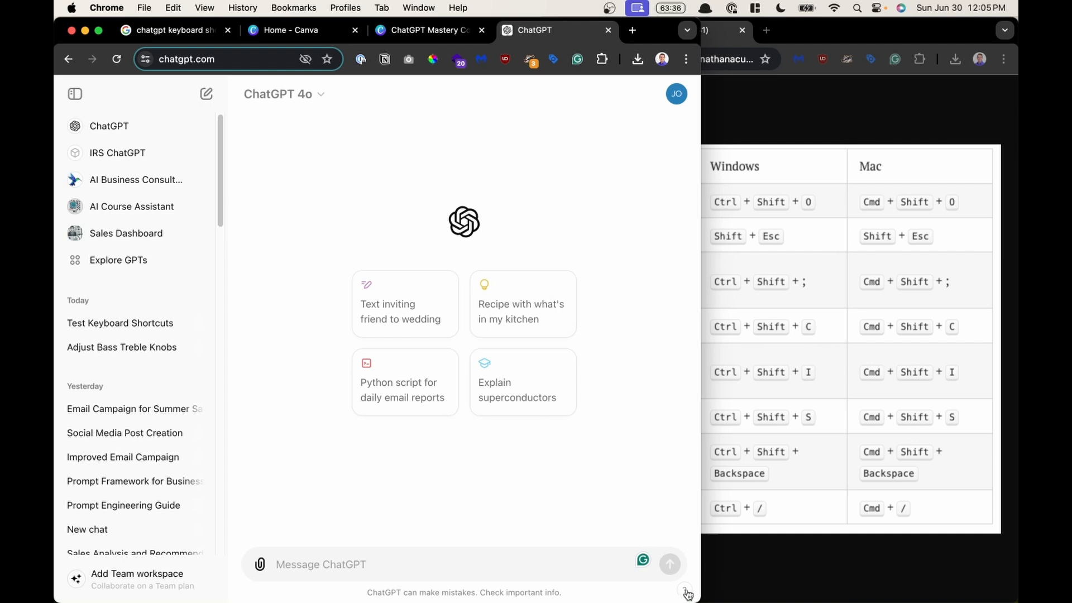
click(685, 591)
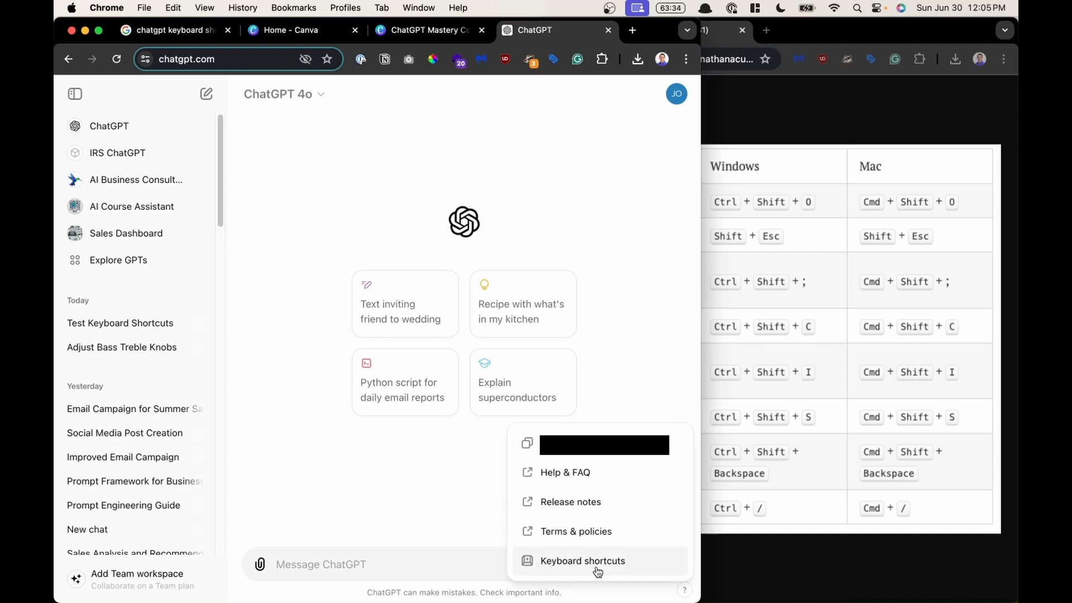
click(582, 561)
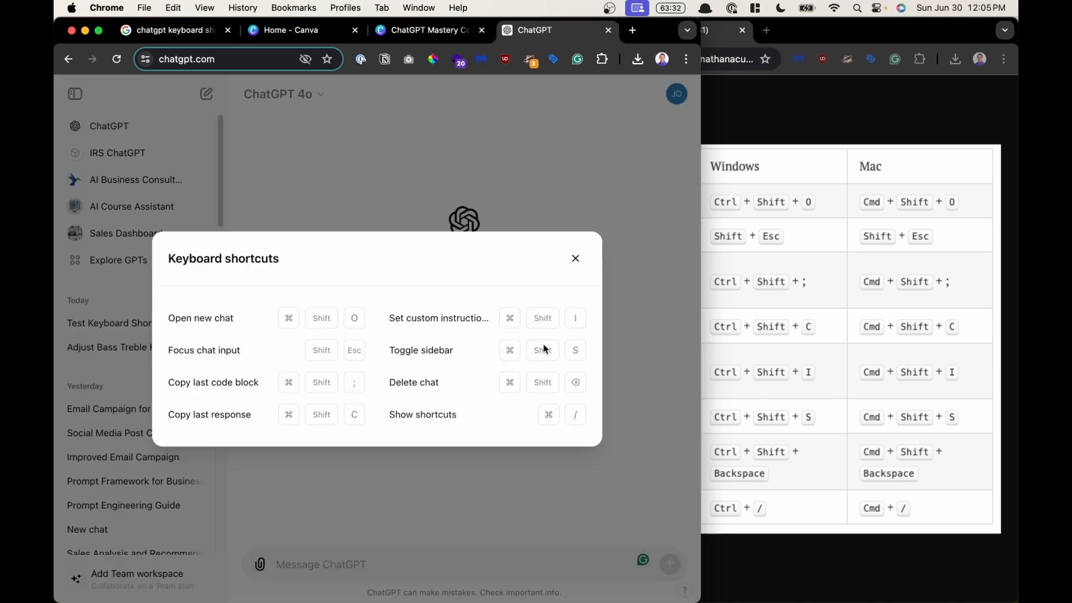
click(574, 258)
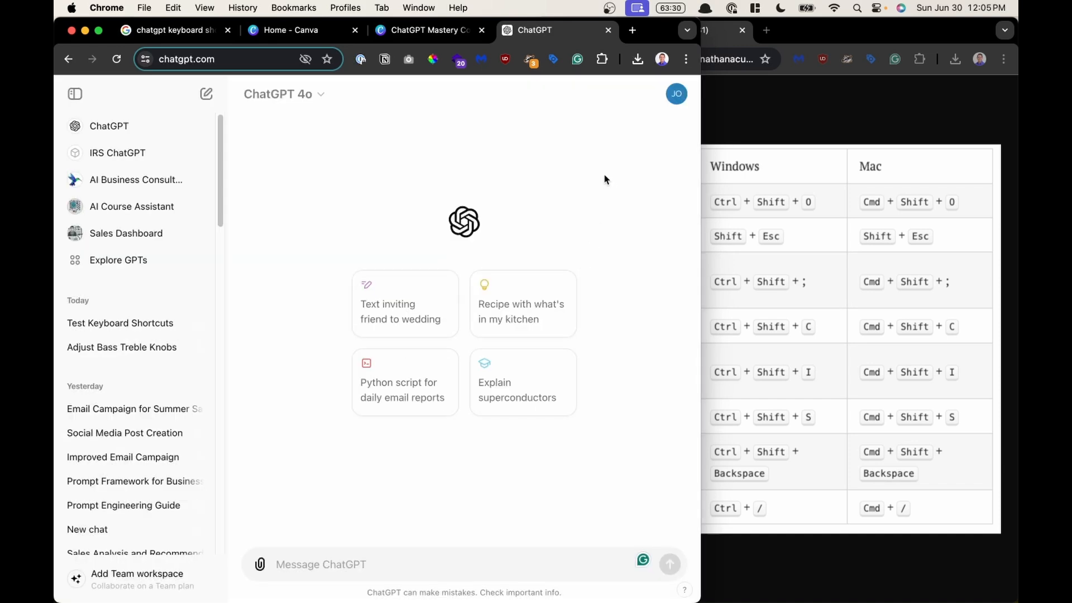